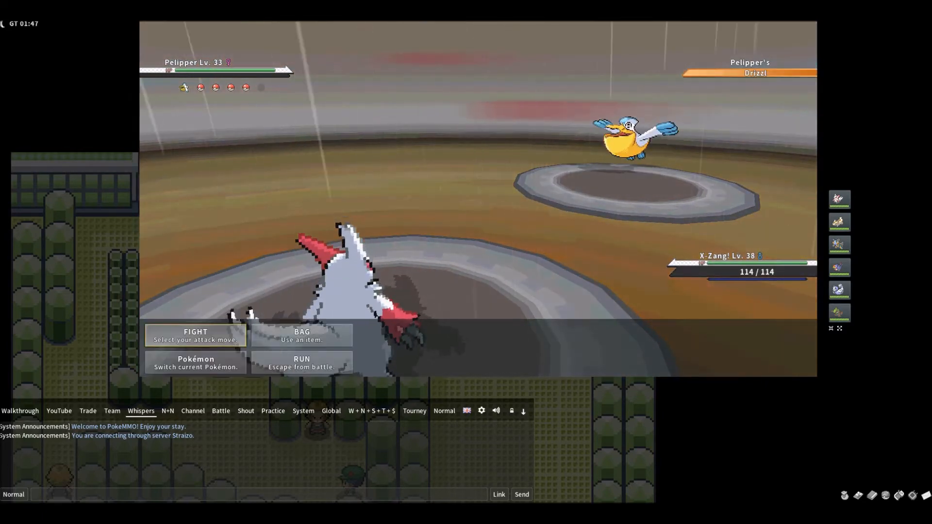
Step: Fight the trainer's Pelipper and then Skarmory until Altaria is sent out
left_click(195, 335)
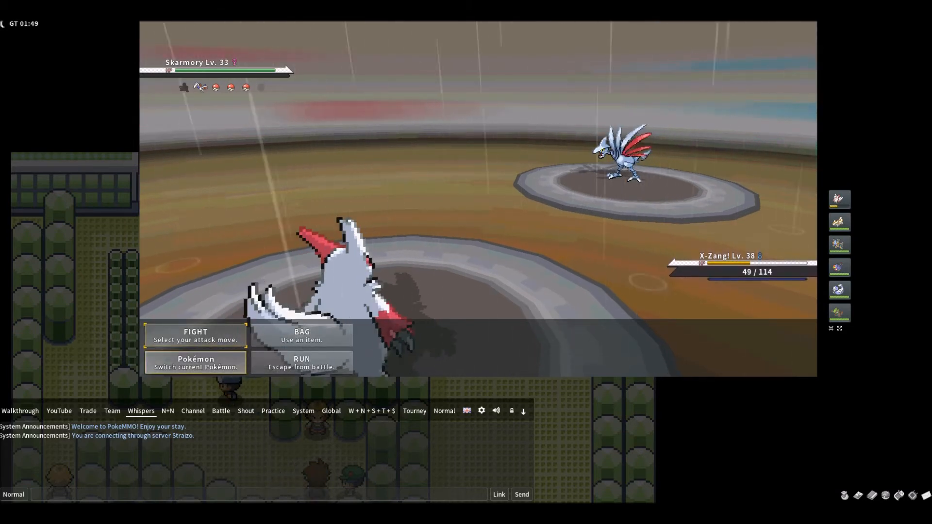
left_click(195, 362)
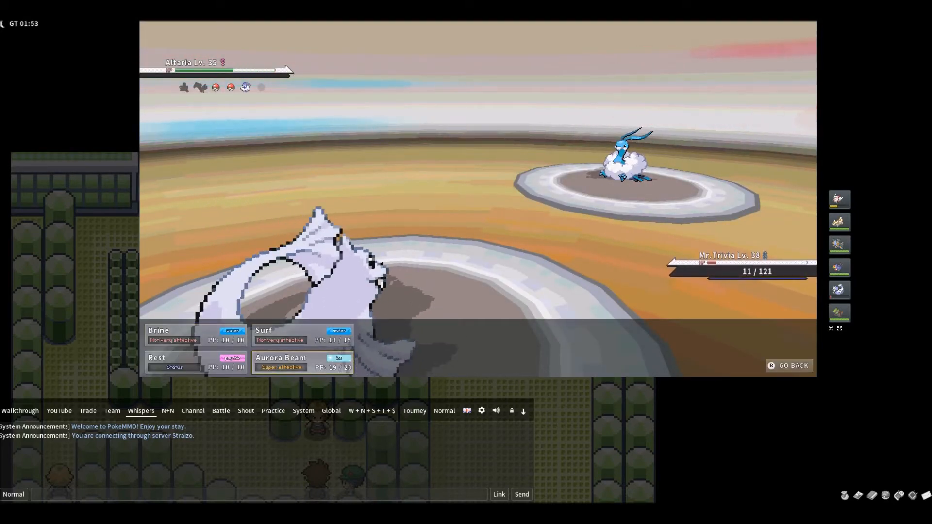
Step: Boost with Dragon Dance and knock out Altaria with Dragon Claw
left_click(281, 362)
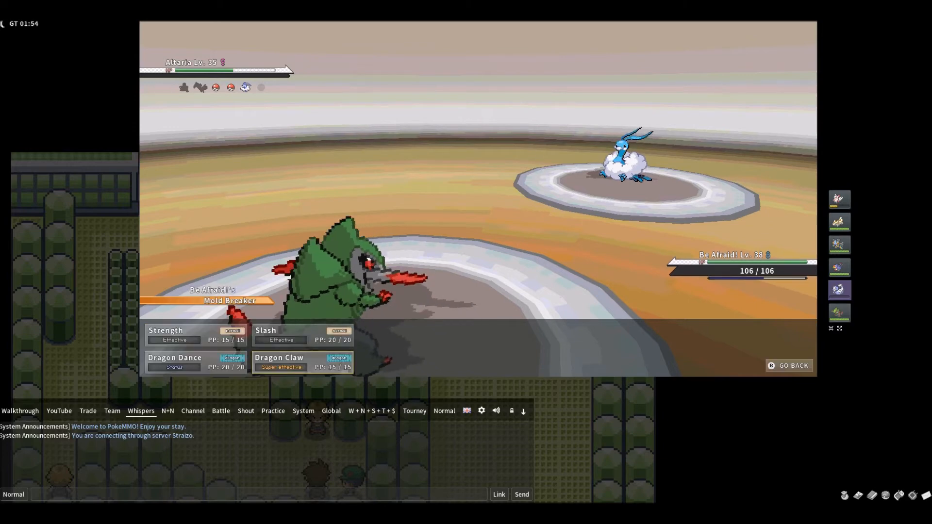
left_click(279, 362)
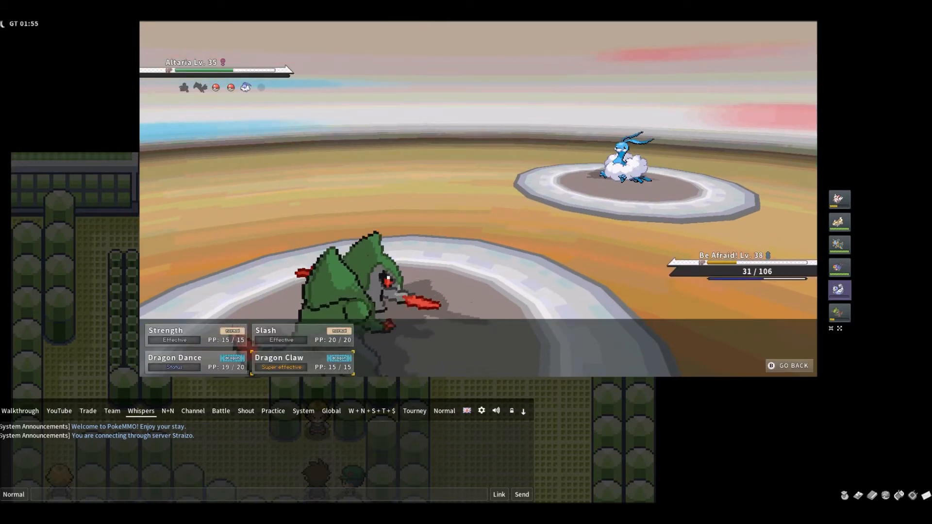
left_click(279, 361)
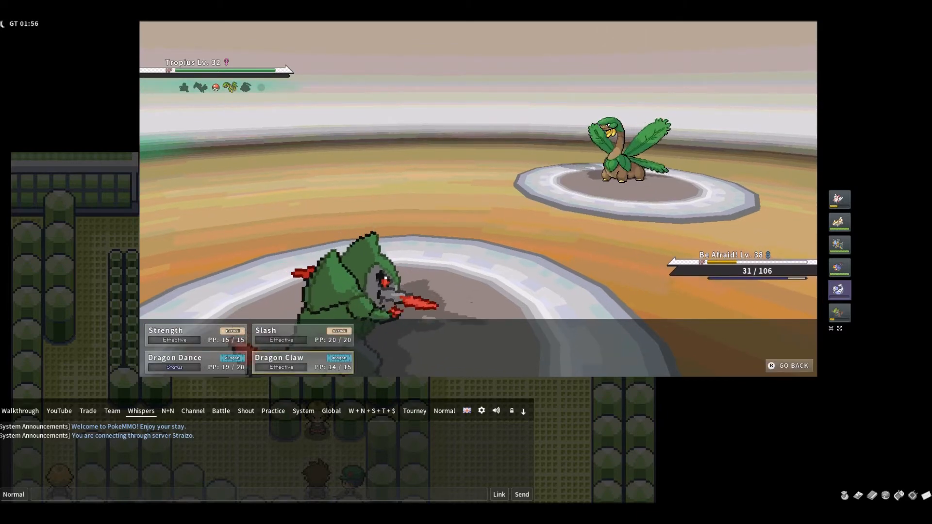
Step: Knock out Tropius with two Dragon Claw attacks, bringing out Swellow
left_click(280, 361)
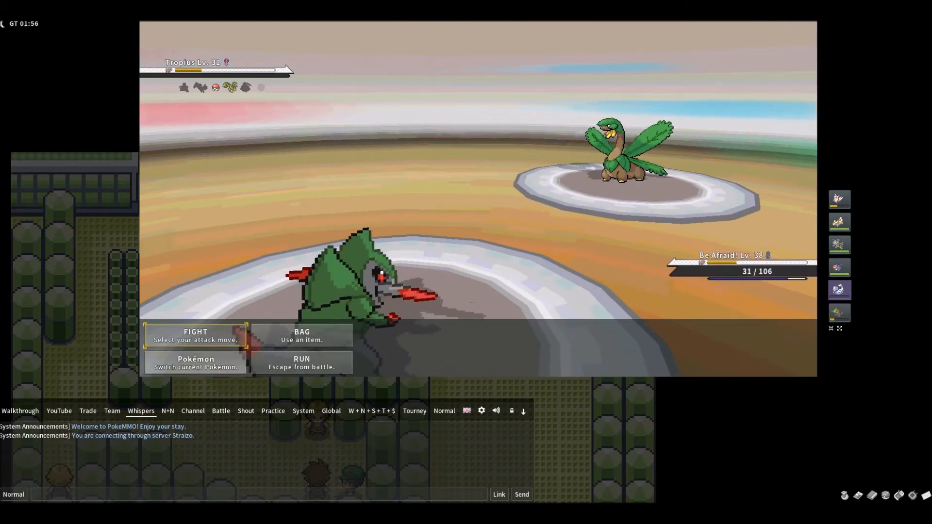
left_click(195, 335)
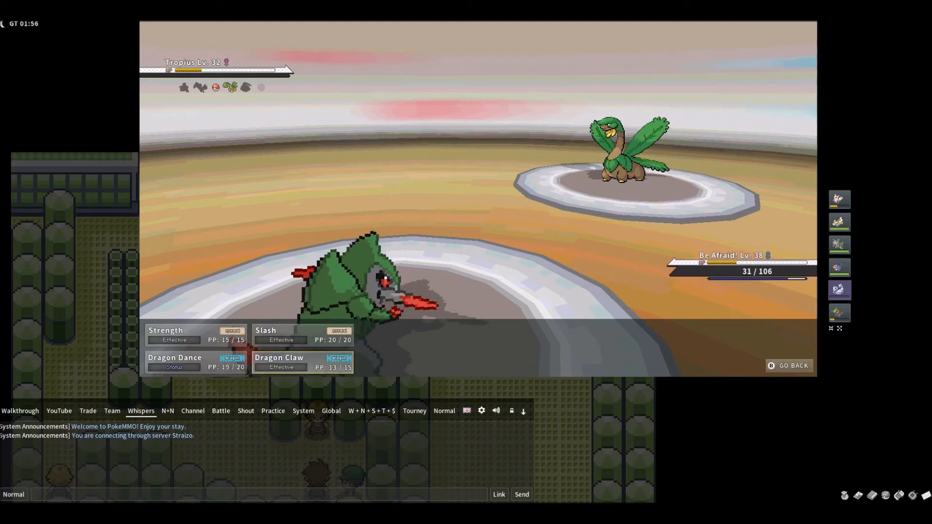
left_click(280, 358)
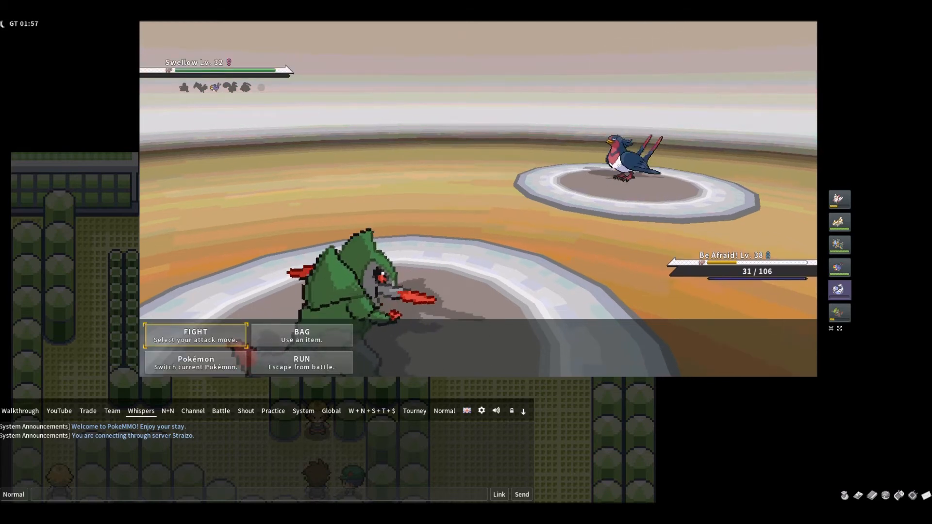
Step: Attack Swellow to finish it off and win the gym battle
left_click(195, 334)
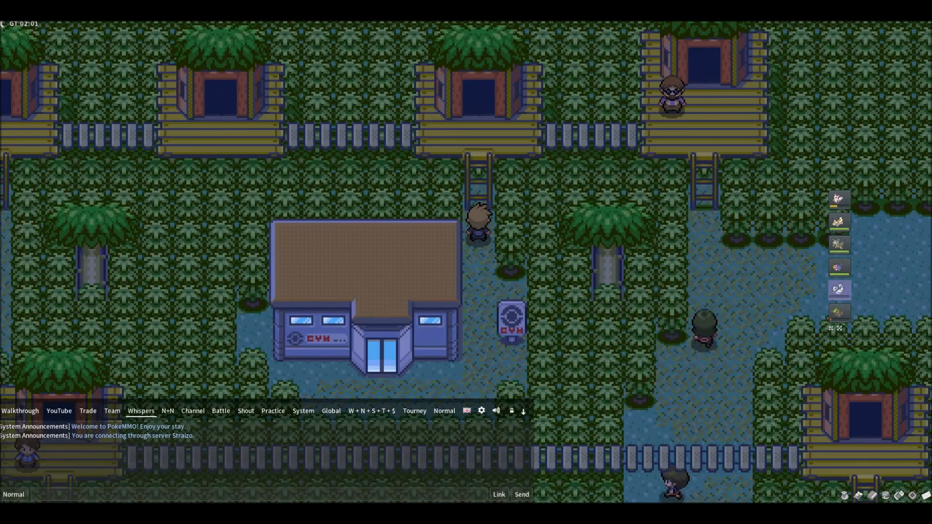
key("up")
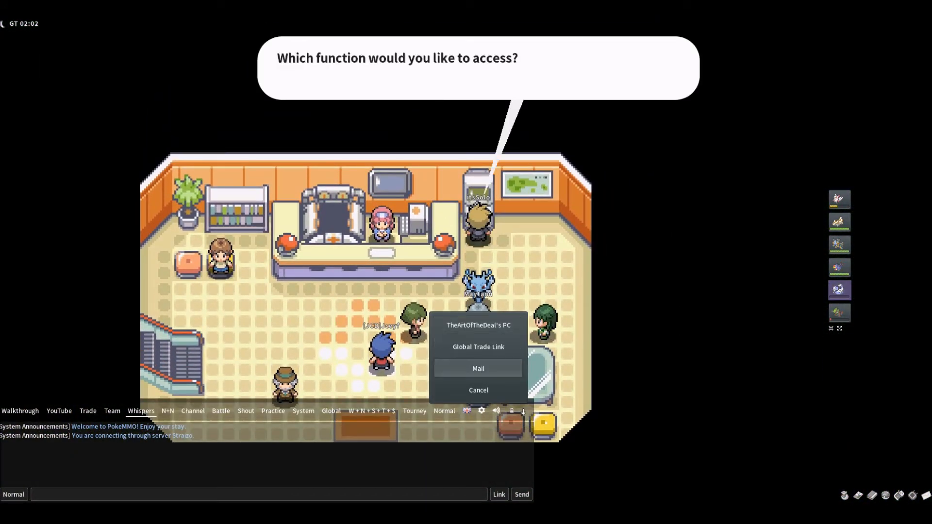
left_click(478, 369)
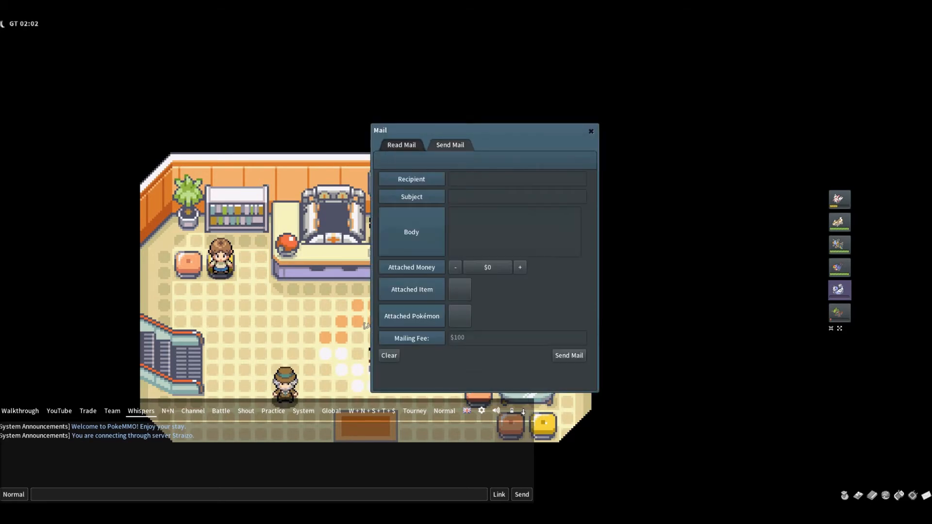
type("wo")
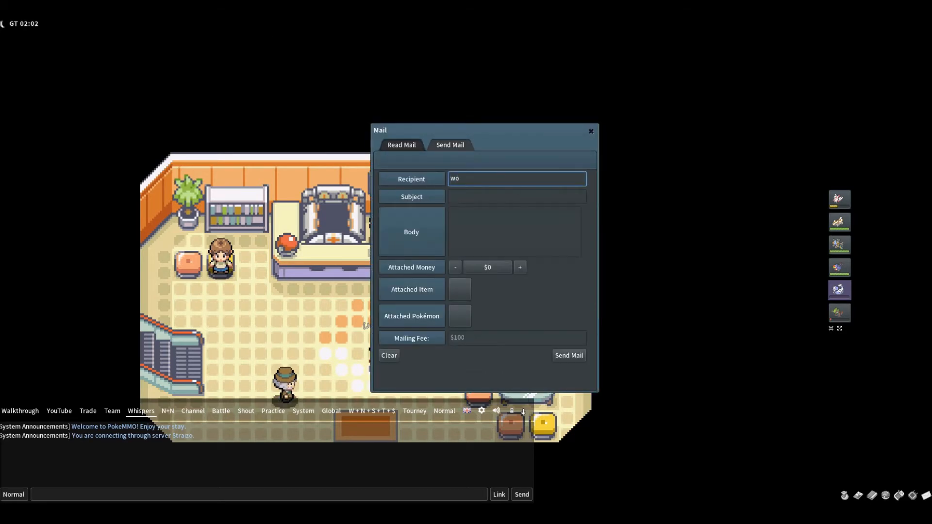
type("rldcup")
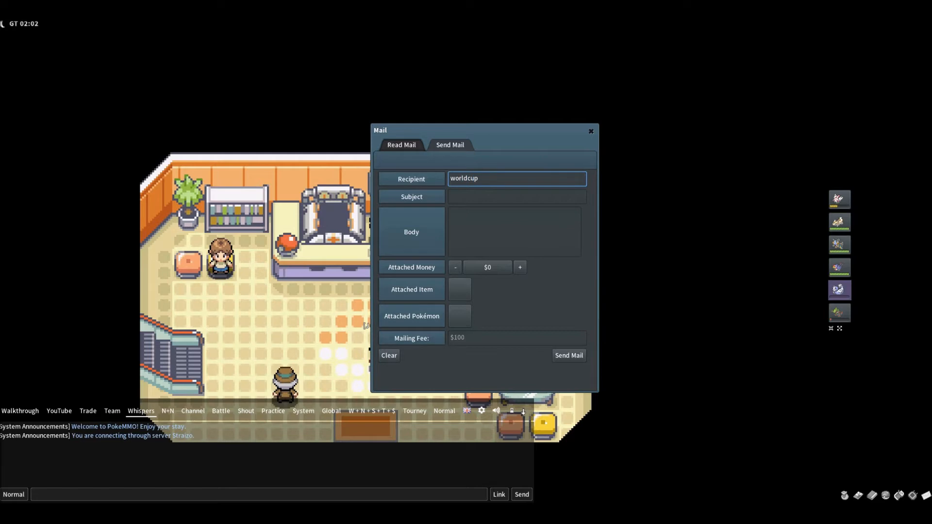
type("four")
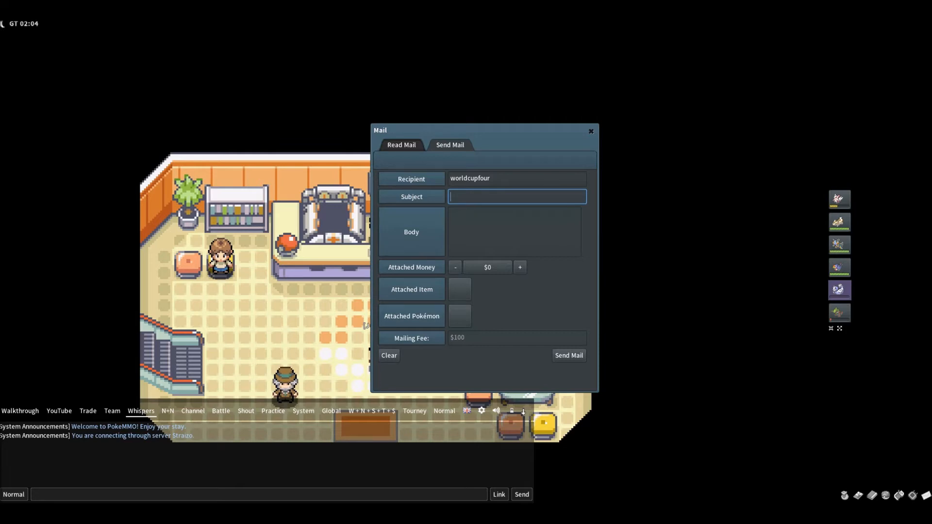
Step: Enter subject 'Donation from Roy Rogers' and body 'Enjoy!'
type("Donation")
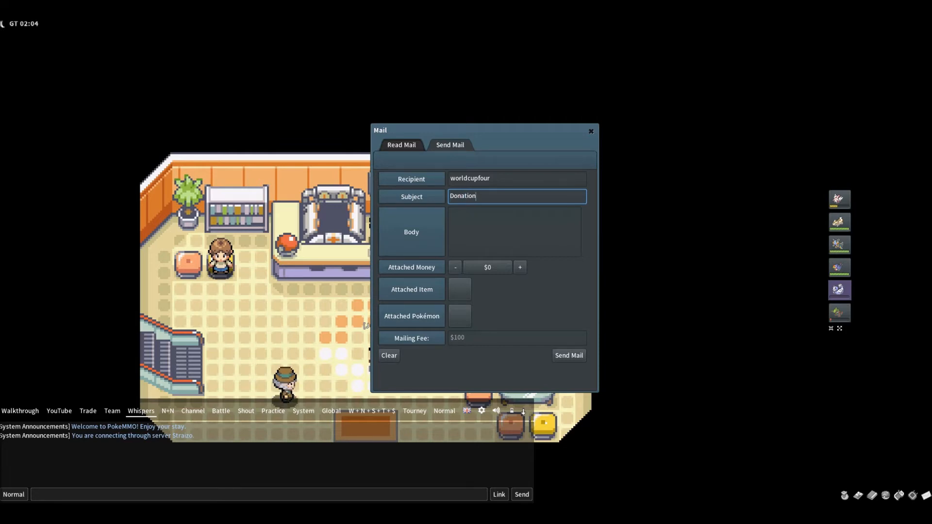
type("from")
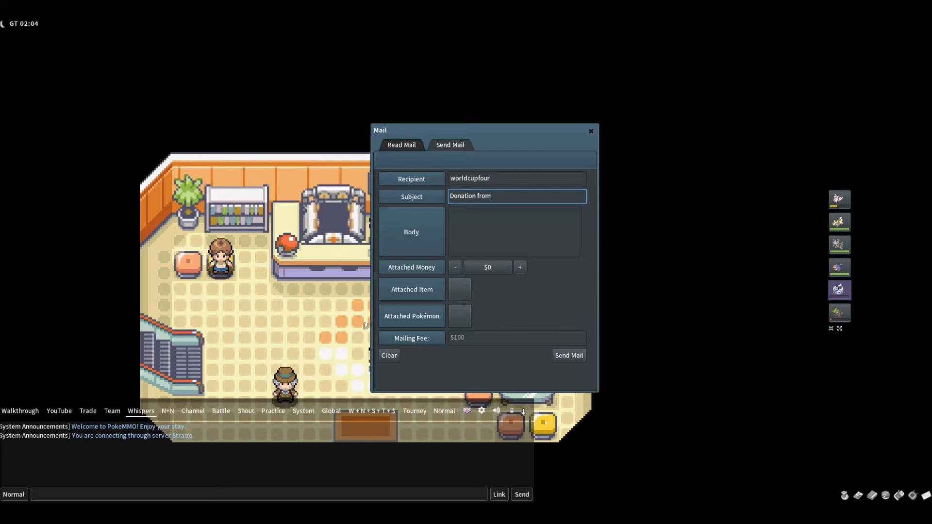
type("Roy")
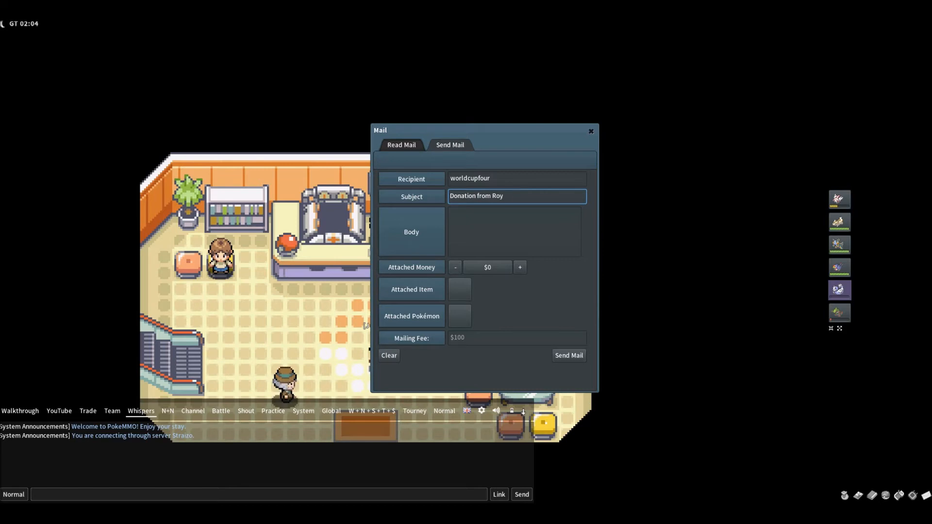
type("Rogers")
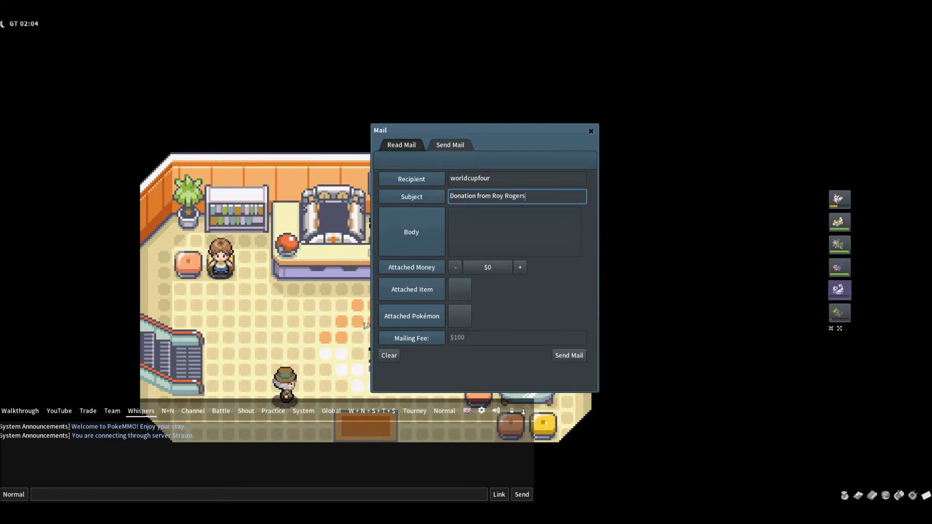
left_click(515, 232)
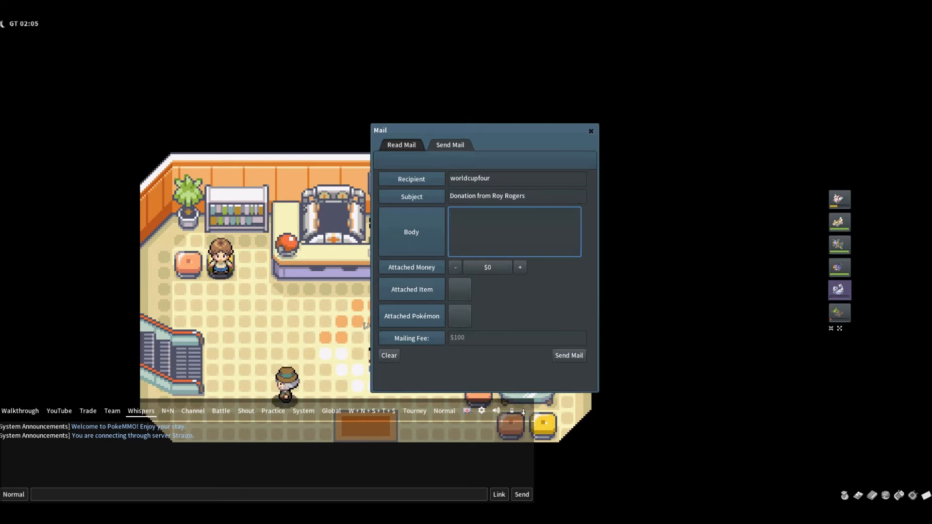
type("Enjoy!")
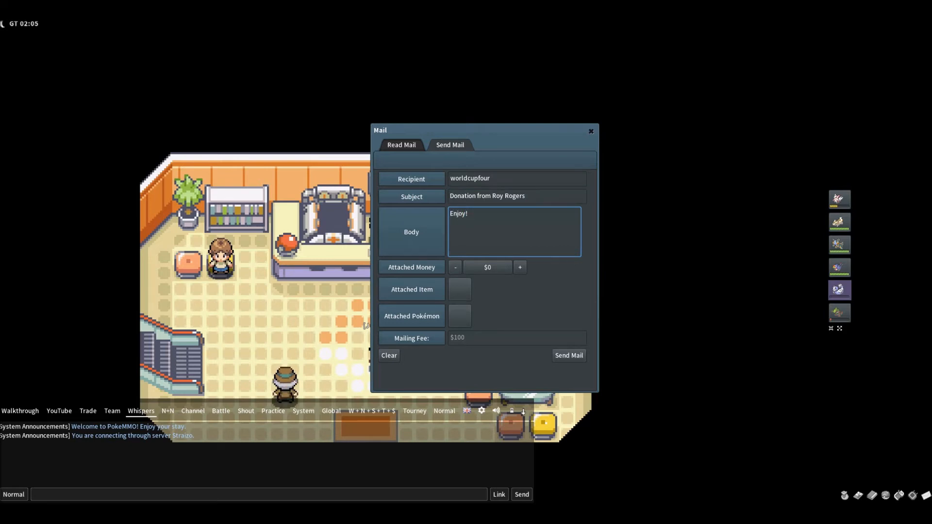
Step: Attach the trainer's money (9359 entered) and check the current balance
left_click(486, 267)
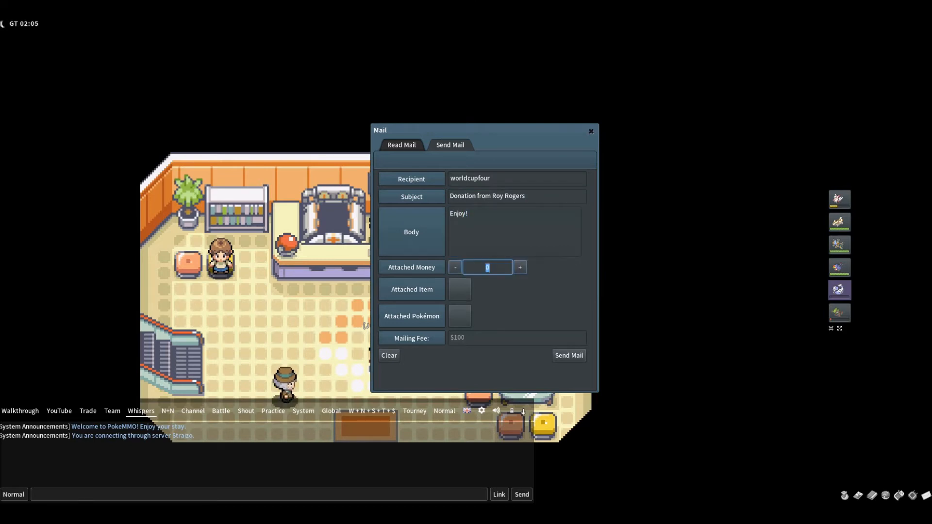
type("9")
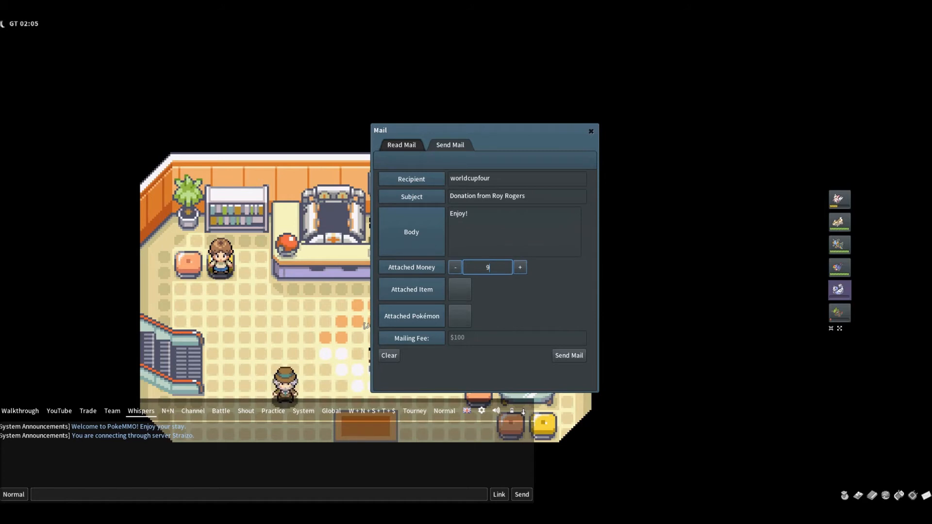
type("359")
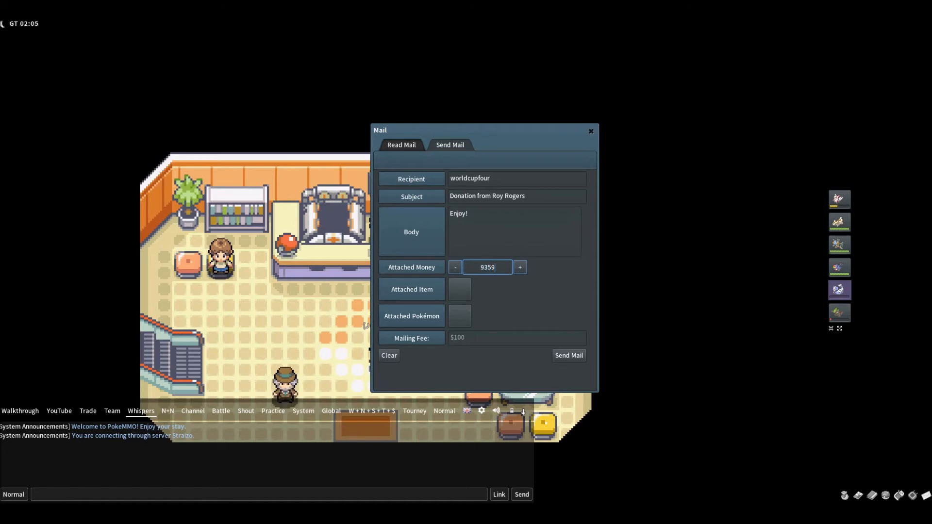
left_click(456, 267)
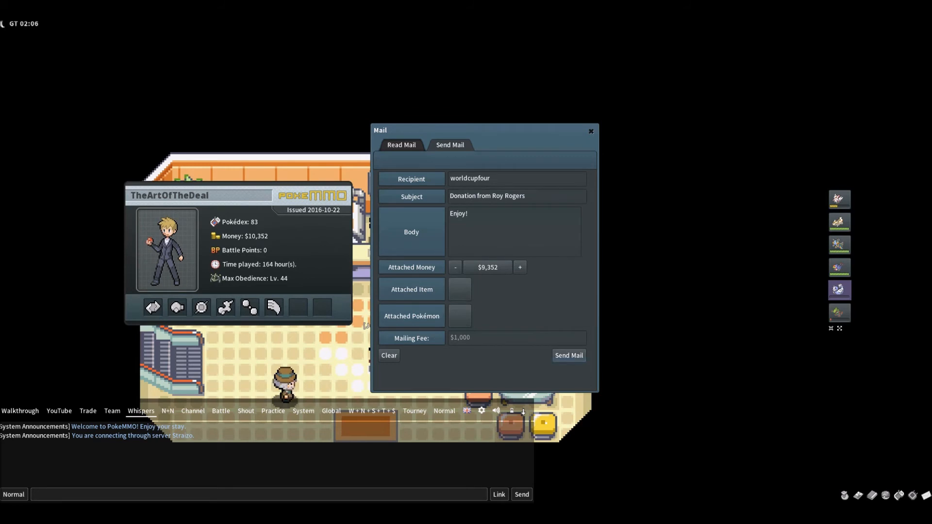
Step: Send the mail with the attached money and confirm, leaving $0
left_click(568, 355)
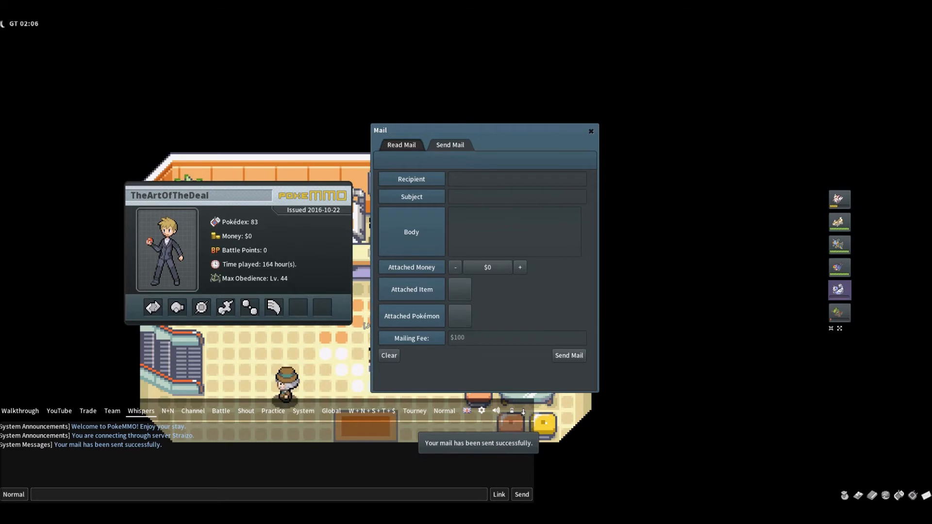
left_click(590, 131)
type("Y")
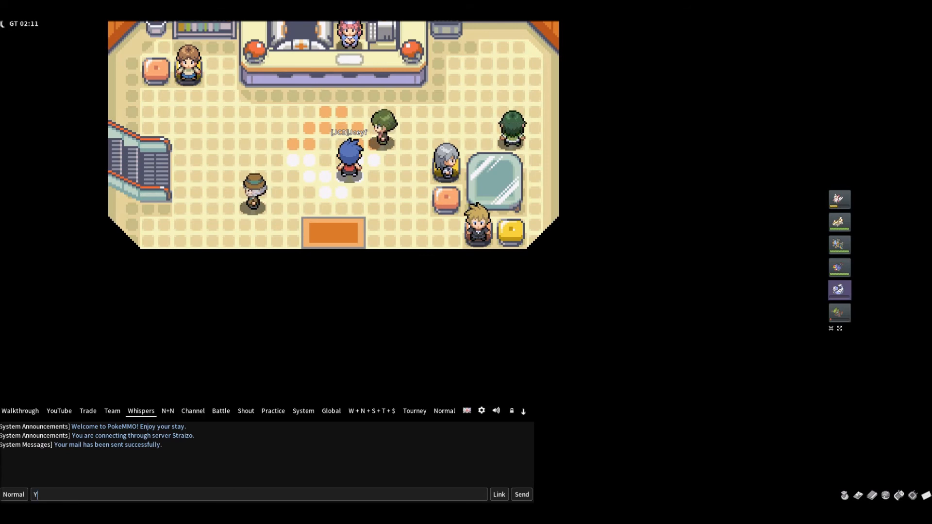
Step: Compose the chat message 'Bye YouTube!'
type("Bye You")
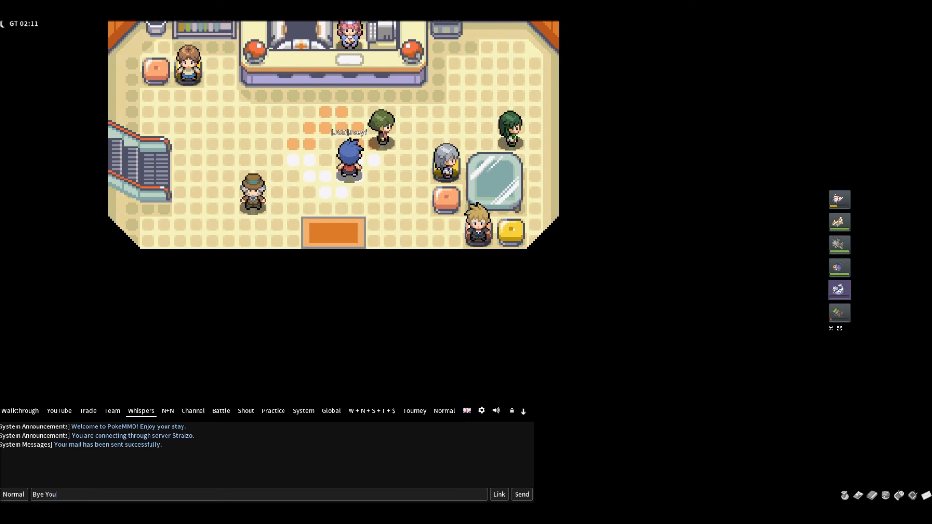
type("Tube")
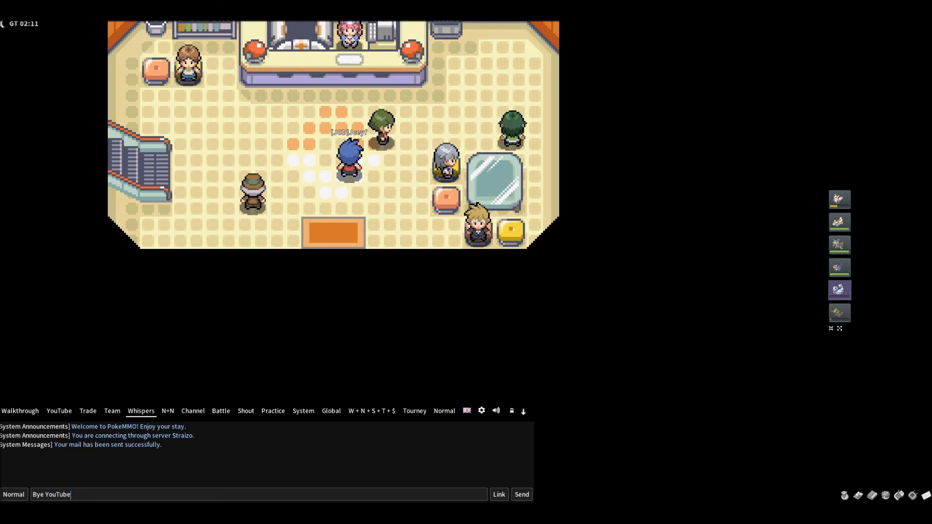
type("!")
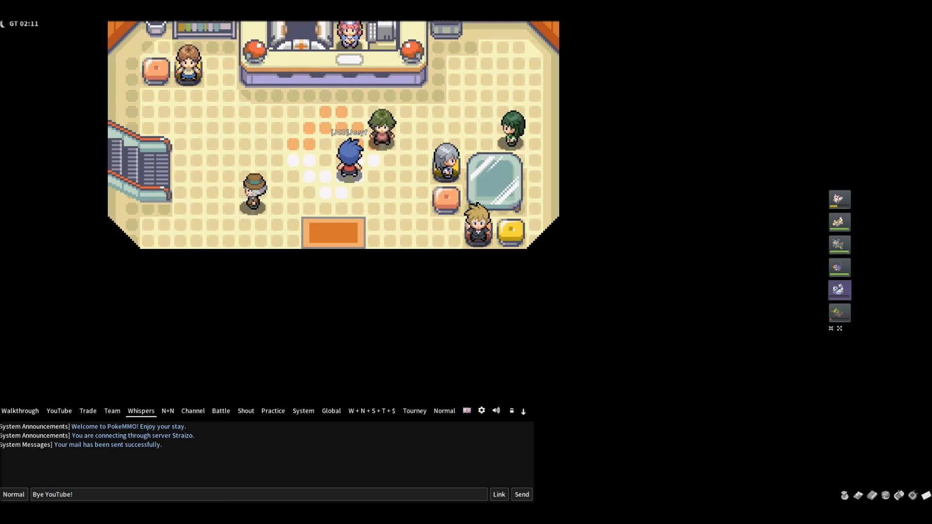